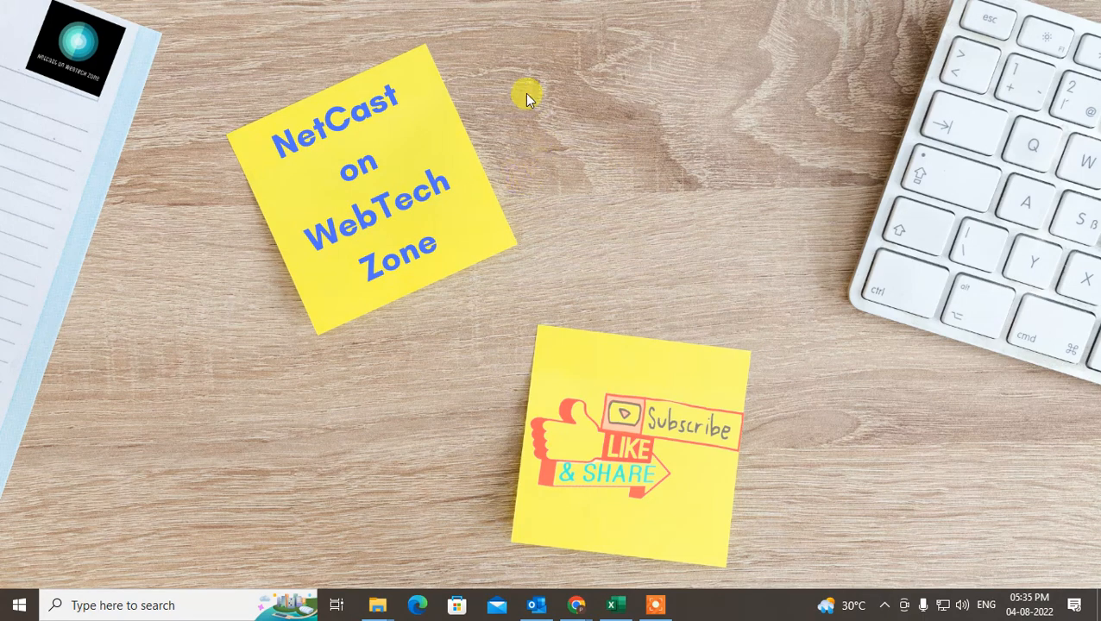
Refresh the desktop and switch to the open Twitter message in Outlook
{"action": "right_click", "coordinate": [517, 99]}
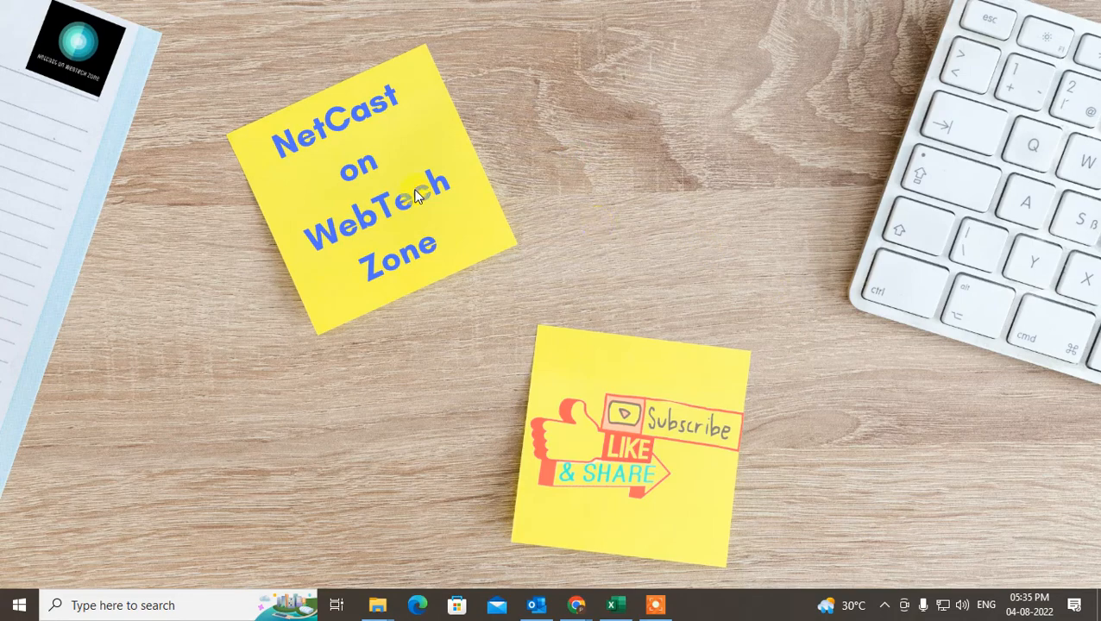
{"action": "right_click", "coordinate": [664, 138]}
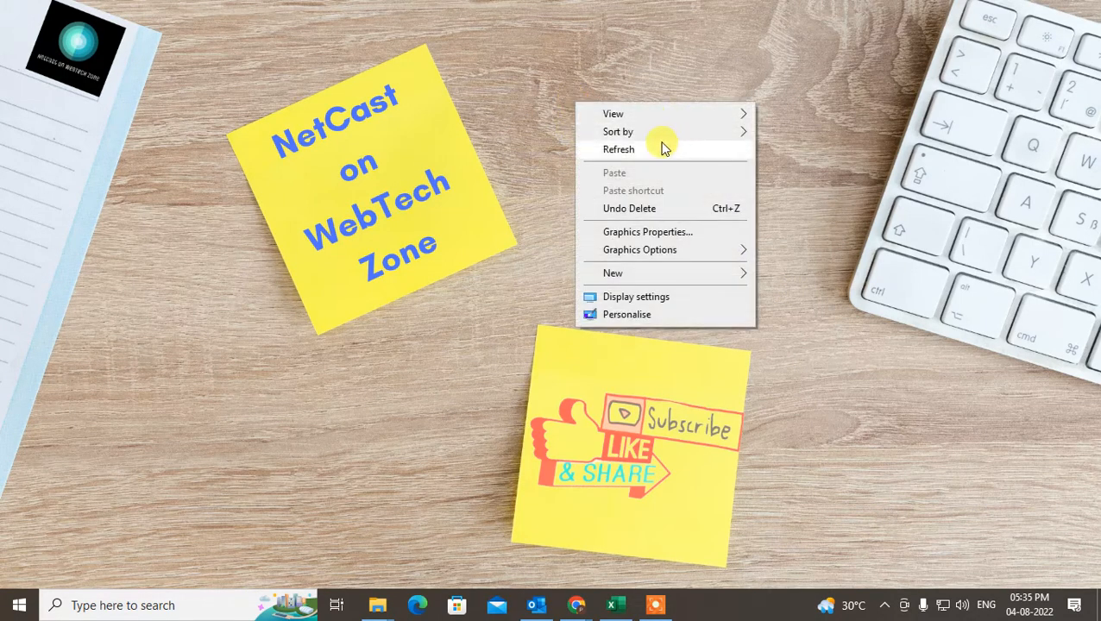
{"action": "left_click", "coordinate": [618, 148]}
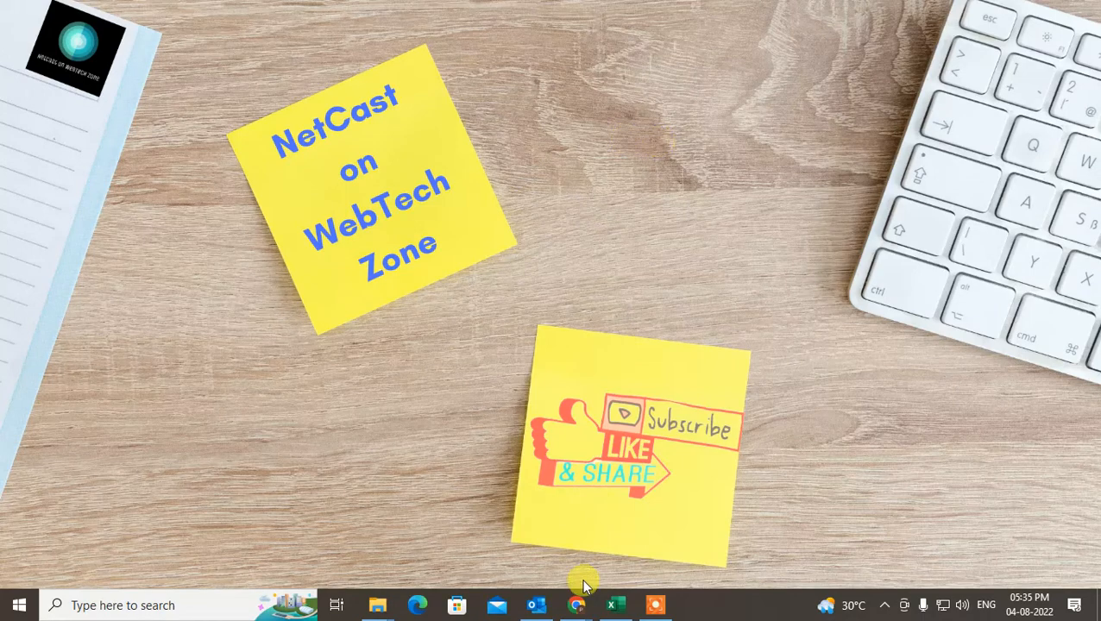
{"action": "left_click", "coordinate": [535, 604]}
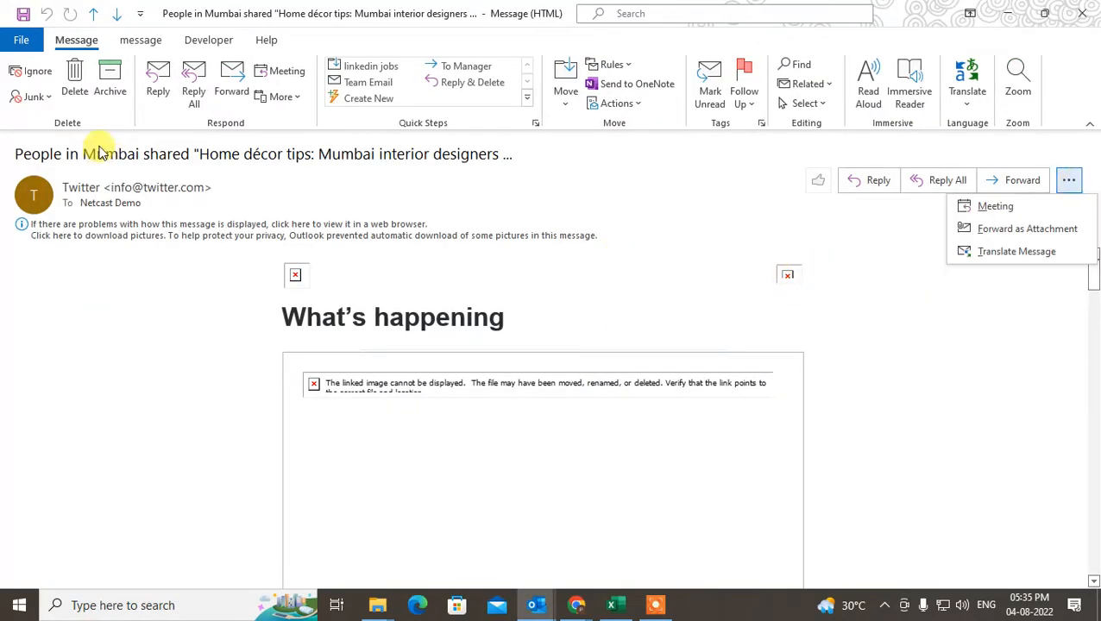
{"action": "left_click", "coordinate": [36, 96]}
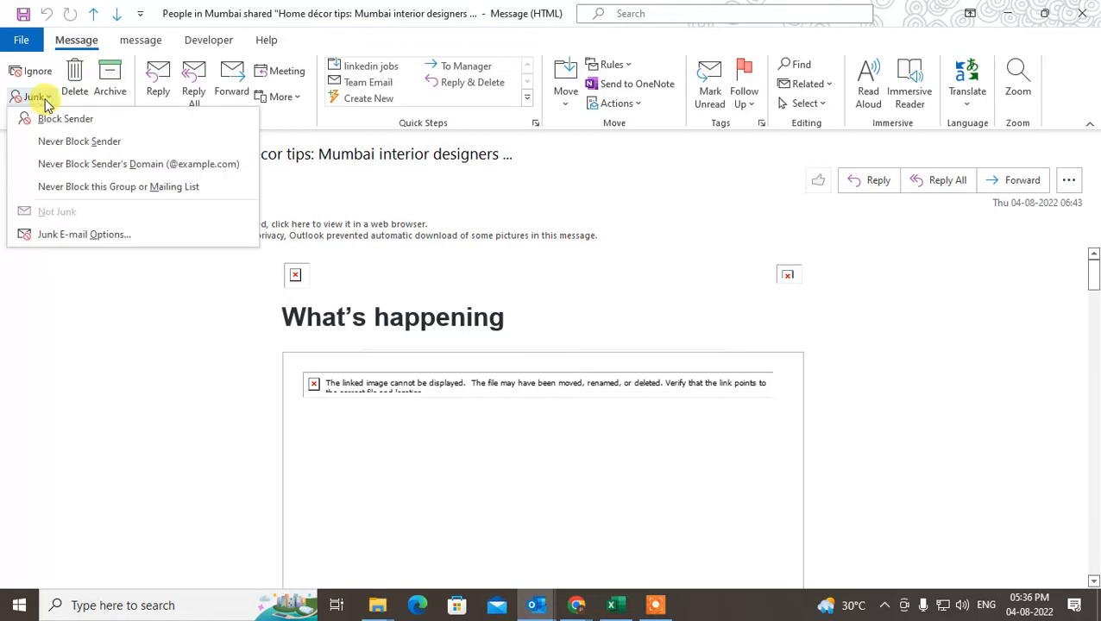
{"action": "left_click", "coordinate": [66, 118]}
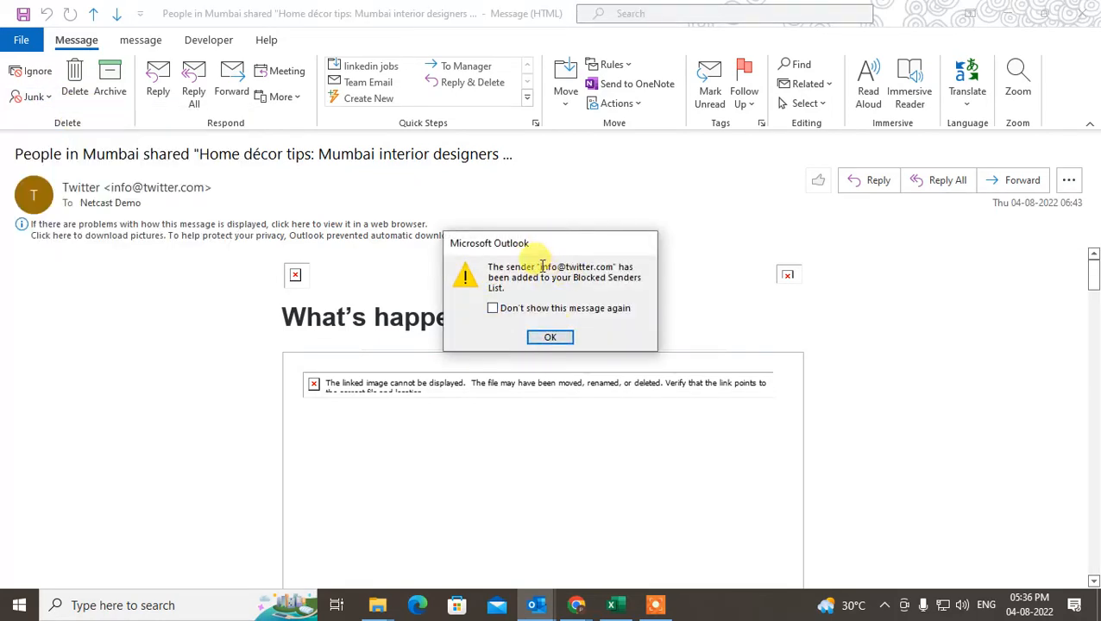
{"action": "left_click", "coordinate": [549, 336]}
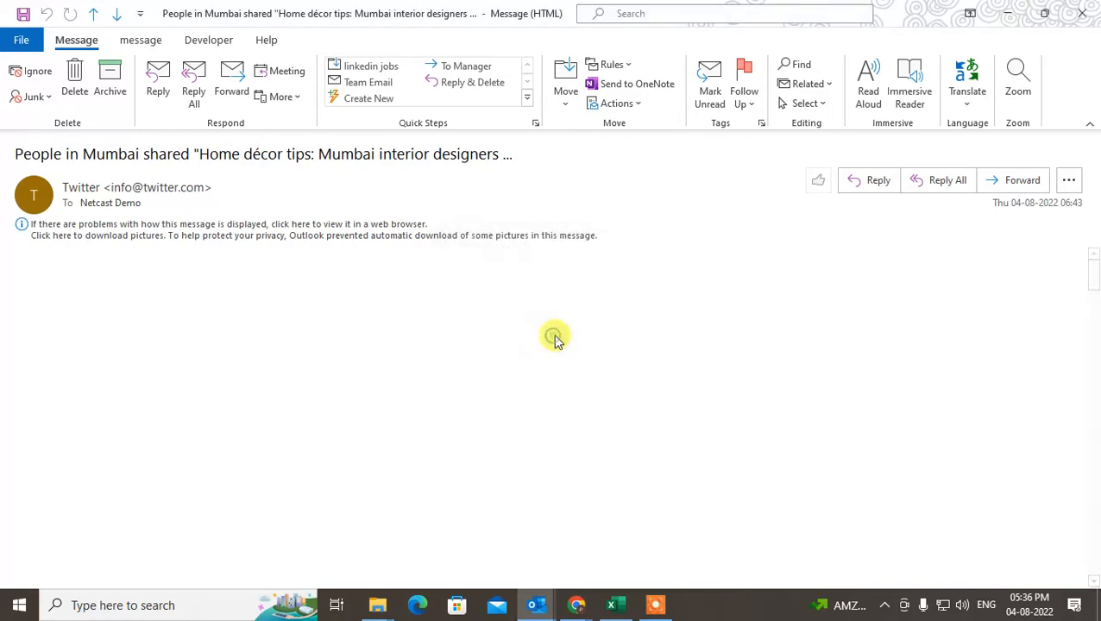
Close the message window and bring up Junk E-mail Options from the Home Junk dropdown
{"action": "left_click", "coordinate": [1082, 14]}
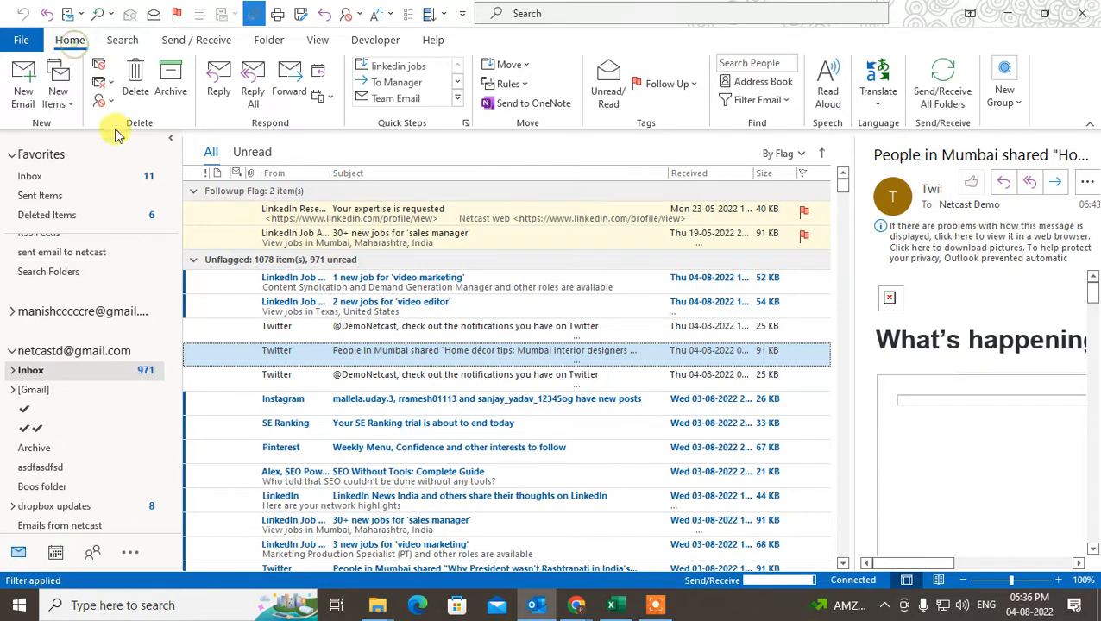
{"action": "left_click", "coordinate": [100, 83]}
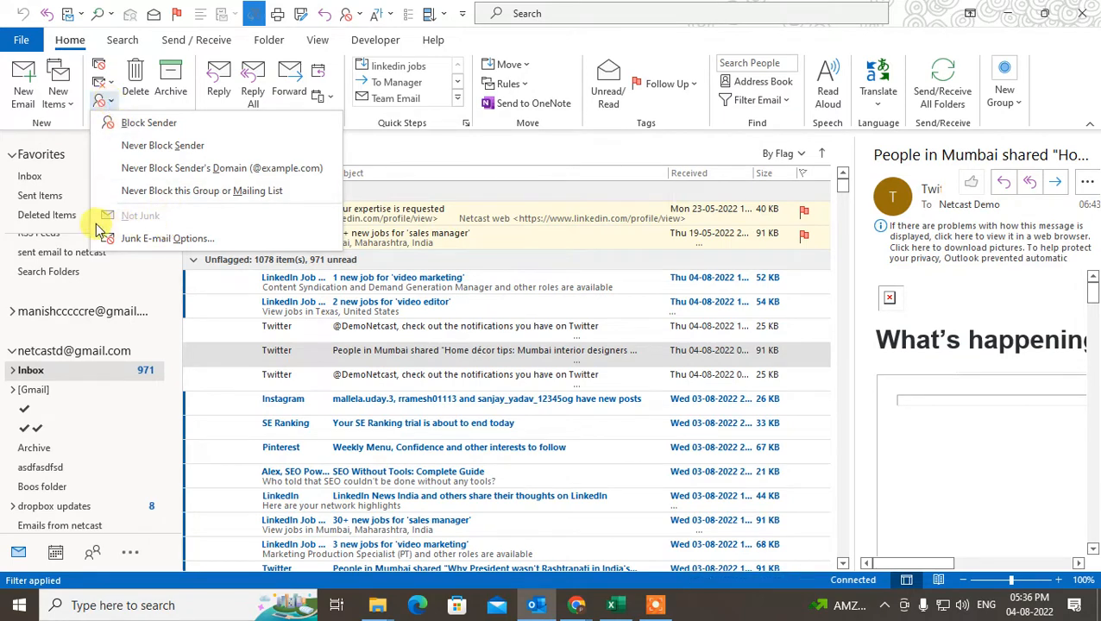
{"action": "left_click", "coordinate": [167, 238]}
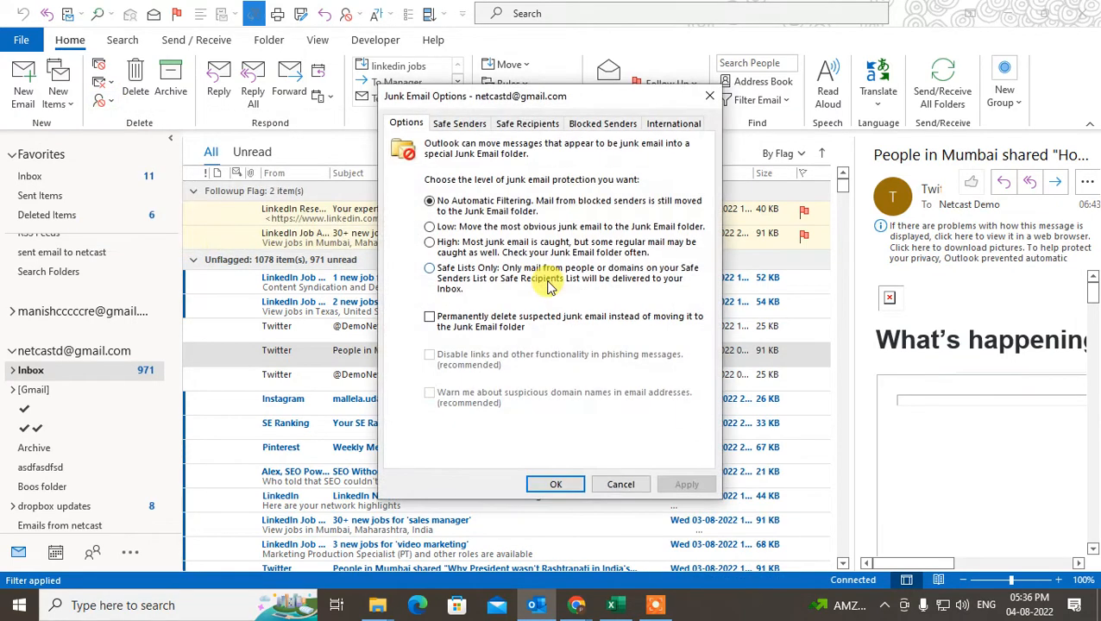
{"action": "left_click", "coordinate": [602, 123]}
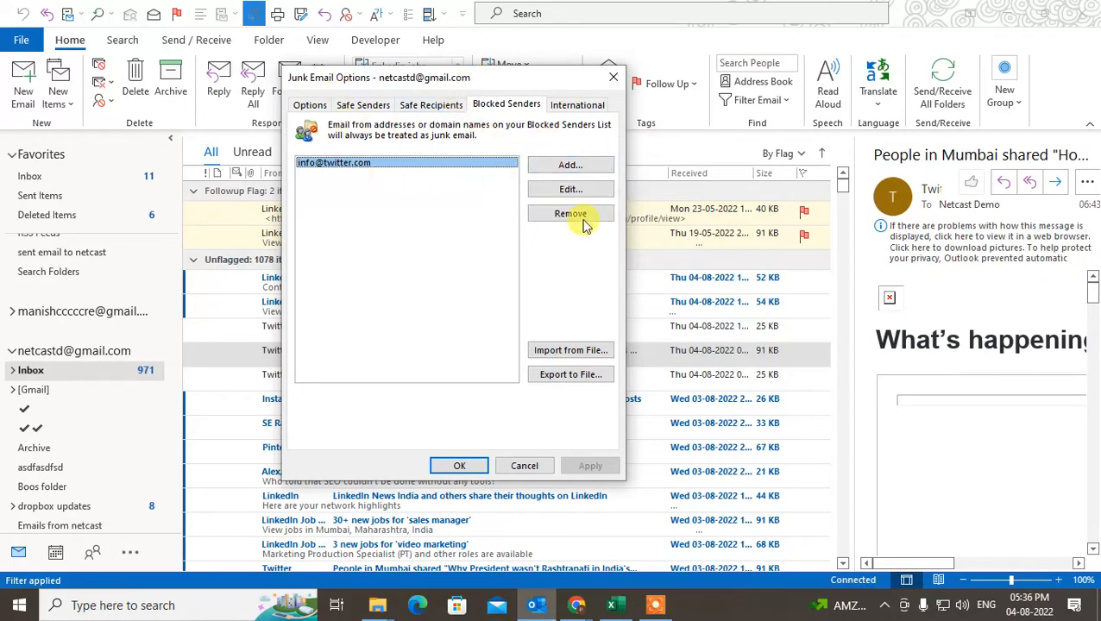
{"action": "left_click", "coordinate": [569, 214]}
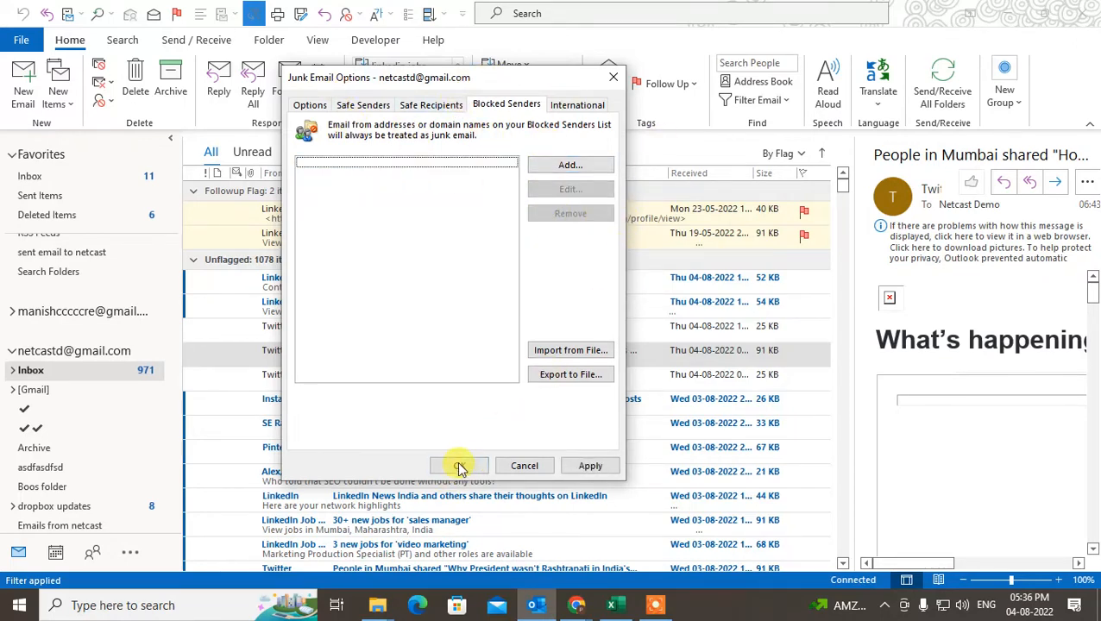